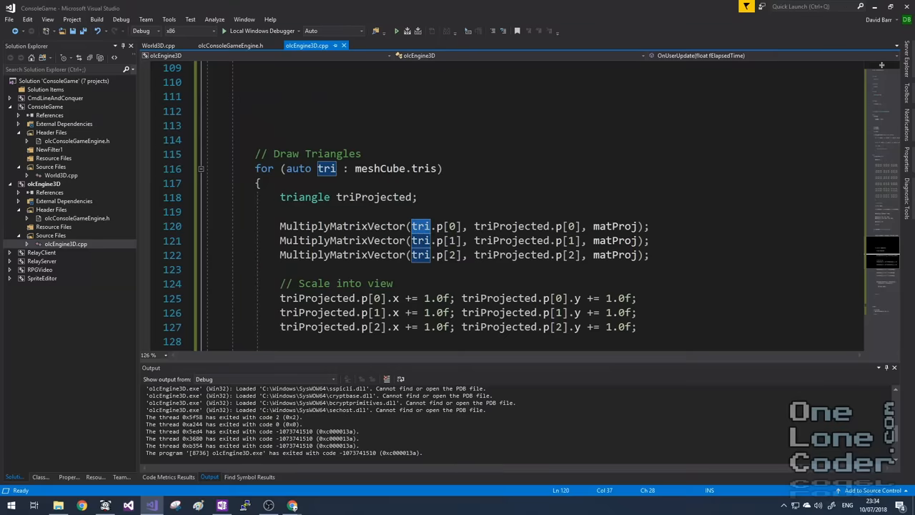
Declare triTranslated beside triProjected, copy each cube triangle into it, and add 3.0f to each z
click(421, 226)
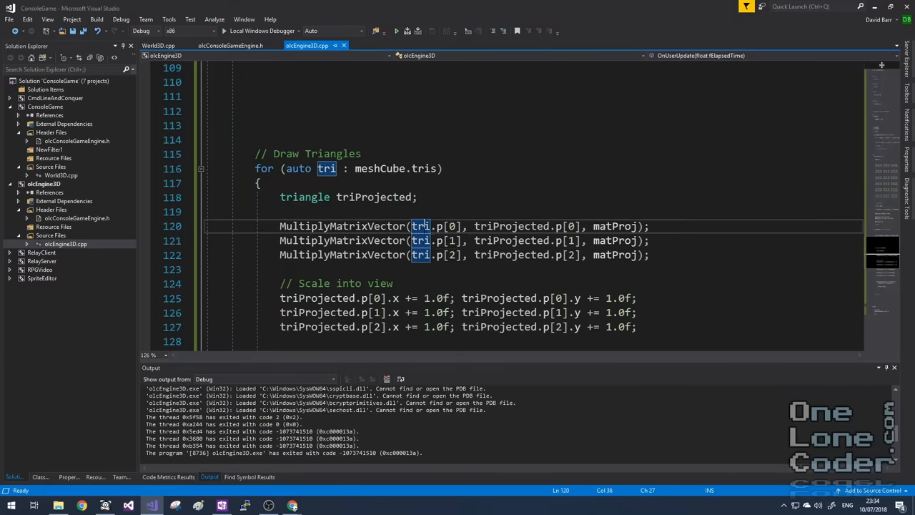
click(418, 197)
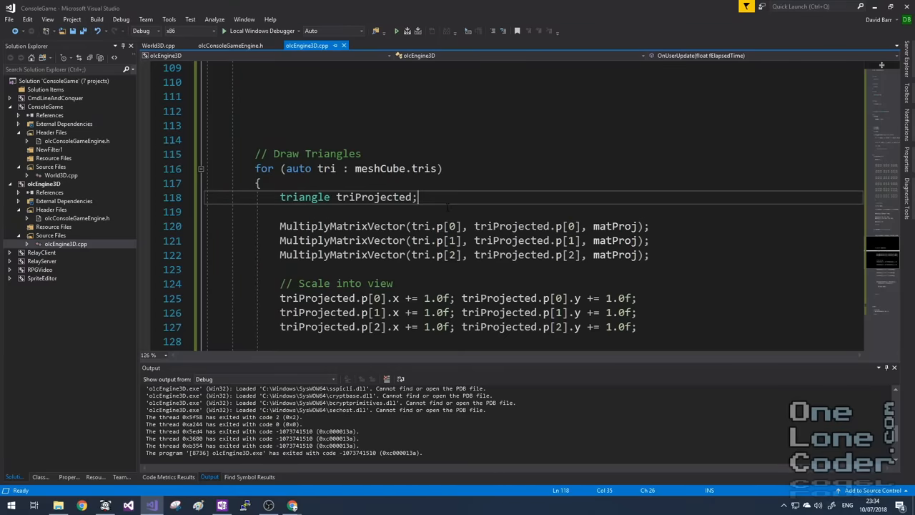
text(, triTranslated)
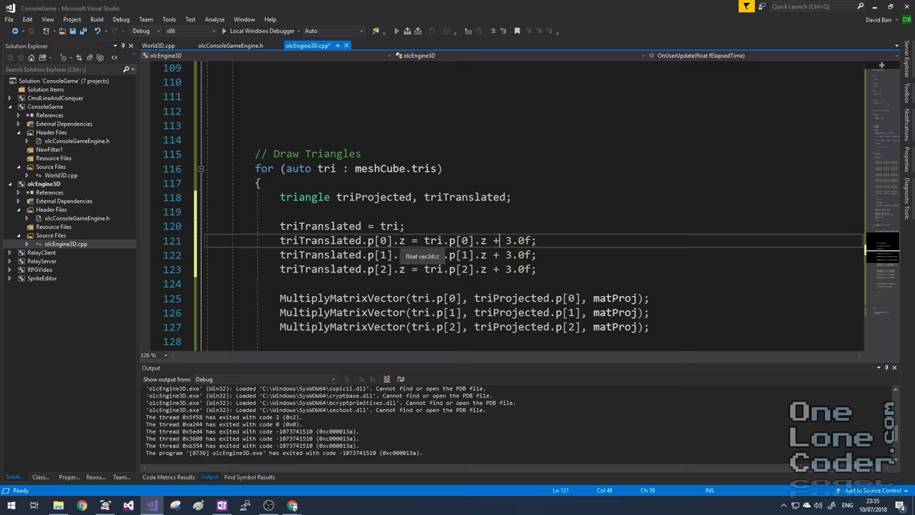
double_click(320, 226)
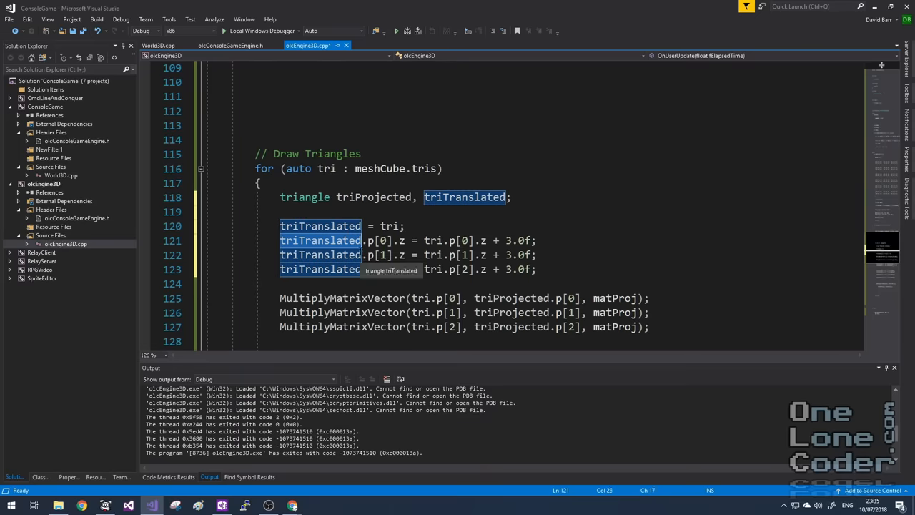
click(326, 226)
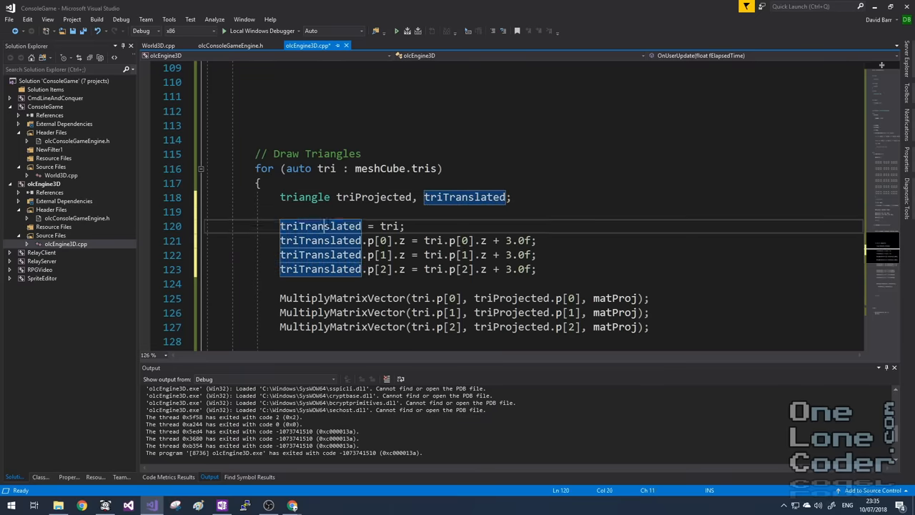